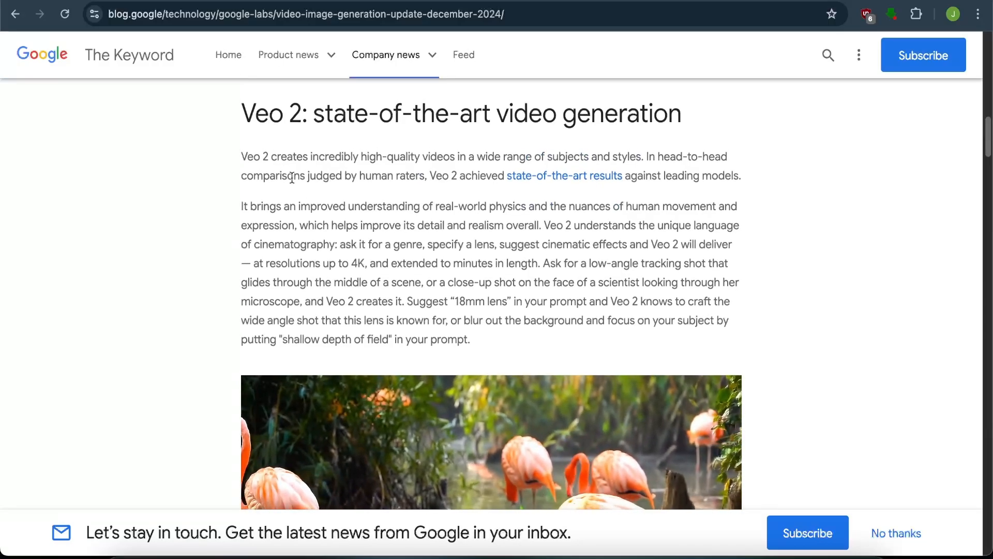
Browse the Veo 2 section, advancing the example carousel two clips.
{"action": "scroll", "scroll_direction": "down", "scroll_amount": 3}
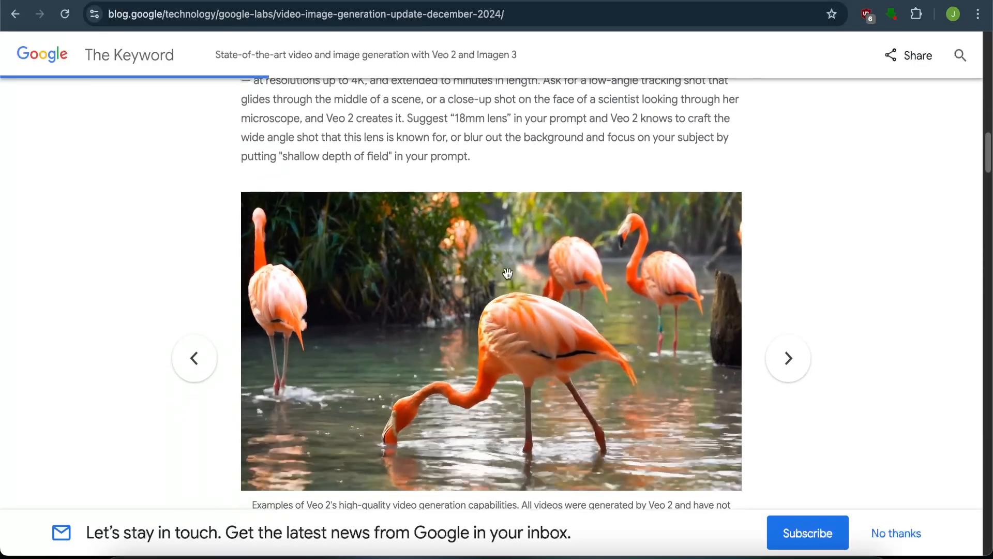
{"action": "left_click", "coordinate": [787, 327]}
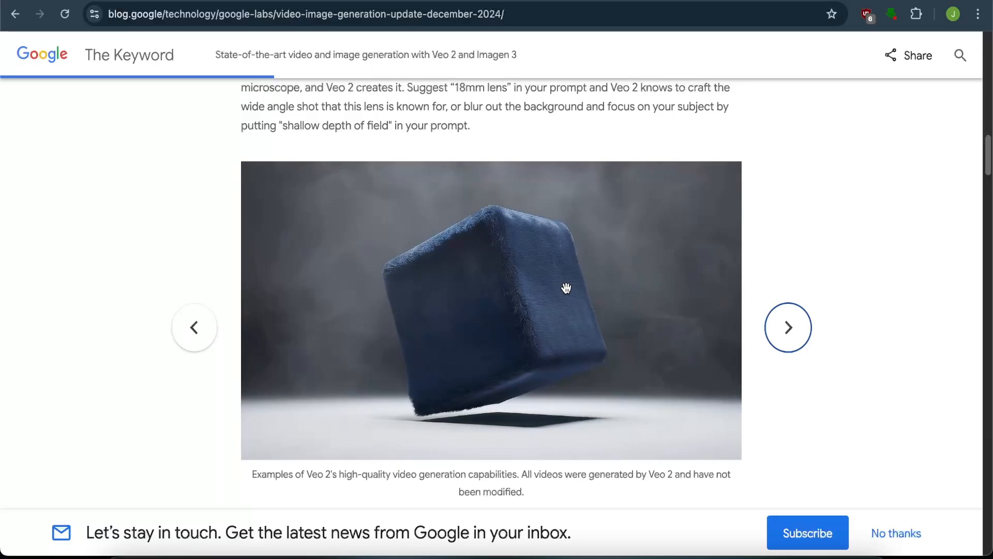
{"action": "left_click", "coordinate": [787, 328]}
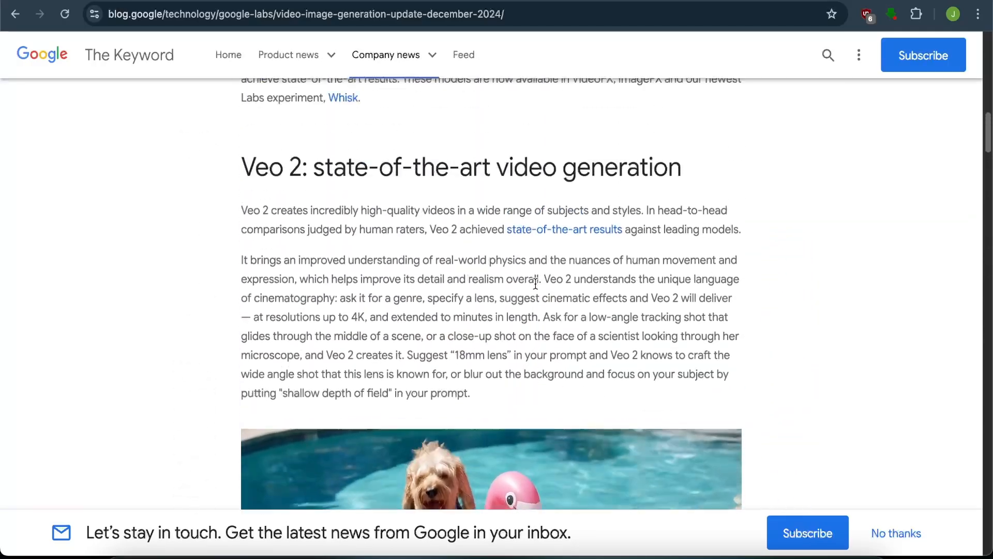
{"action": "scroll", "scroll_direction": "down", "scroll_amount": 3}
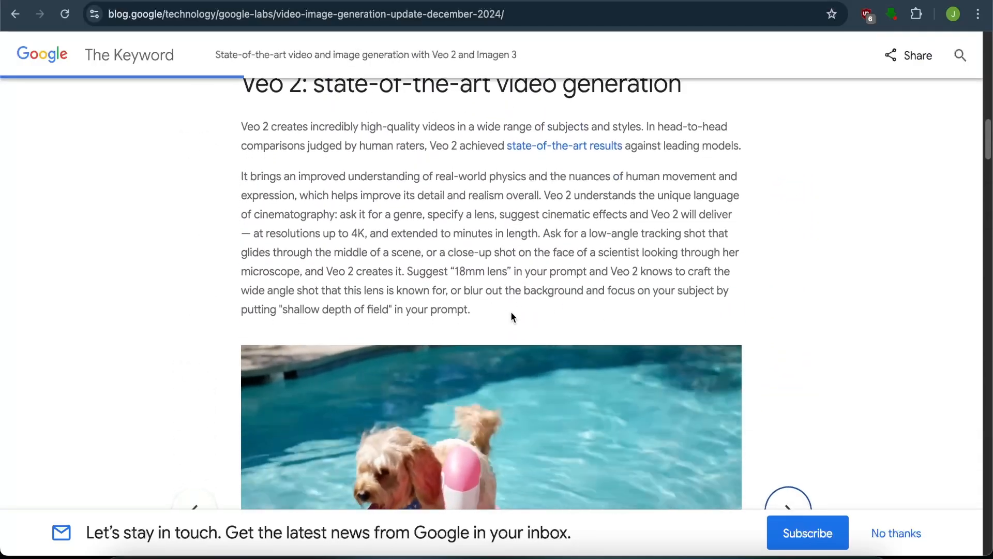
{"action": "scroll", "scroll_direction": "down", "scroll_amount": 3}
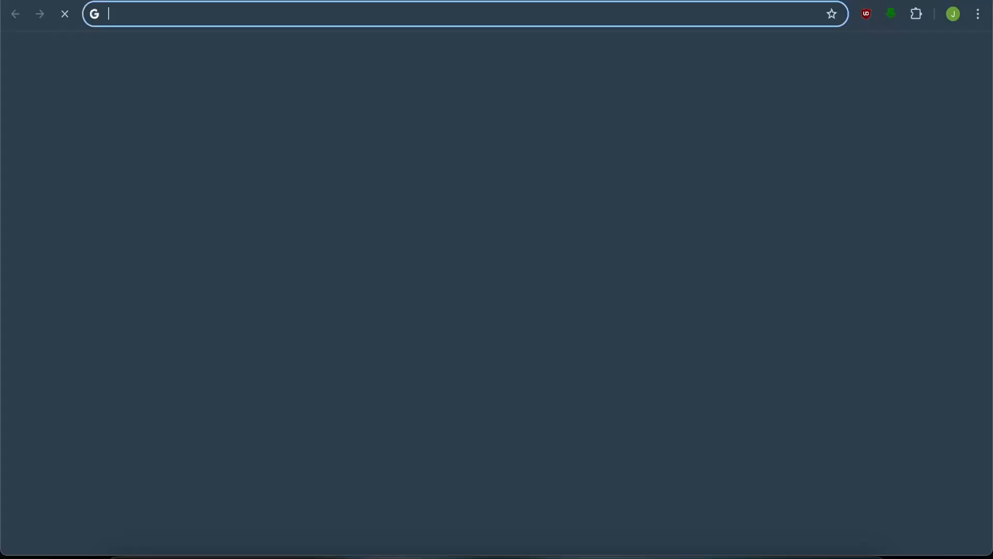
Go to aistudio.google.com from the address bar suggestion.
{"action": "type", "text": "ais"}
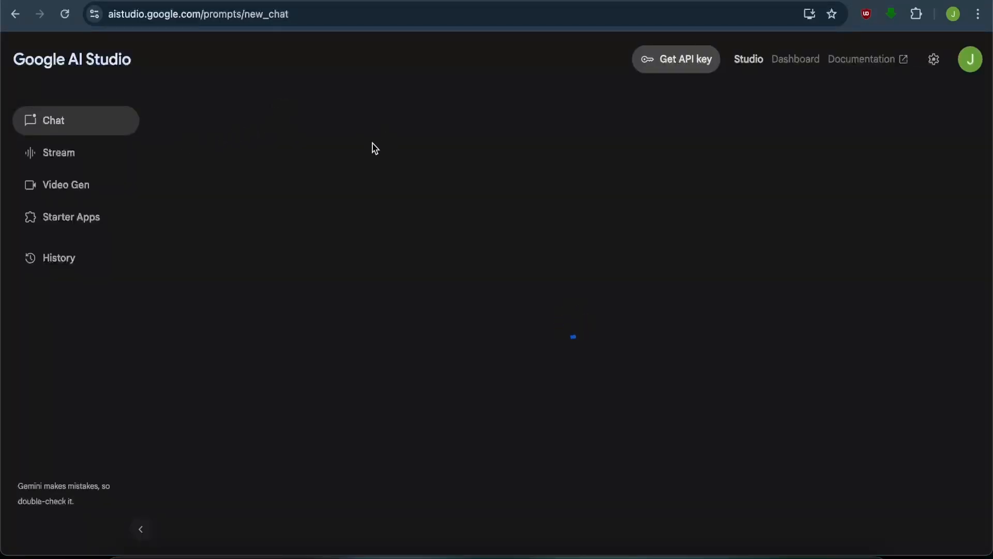
{"action": "left_click", "coordinate": [53, 120]}
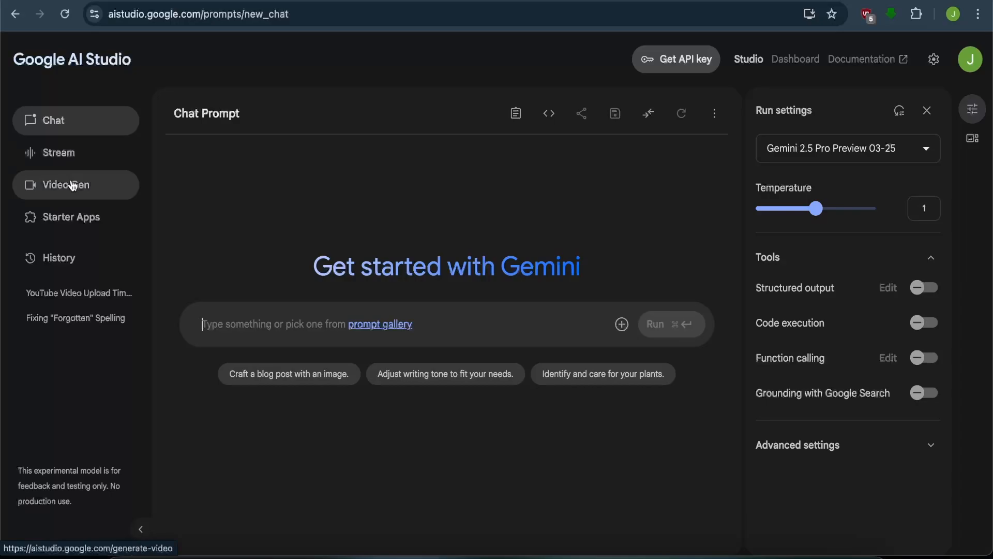
Open Video Gen with 2 results and an 8s video duration.
{"action": "left_click", "coordinate": [66, 184]}
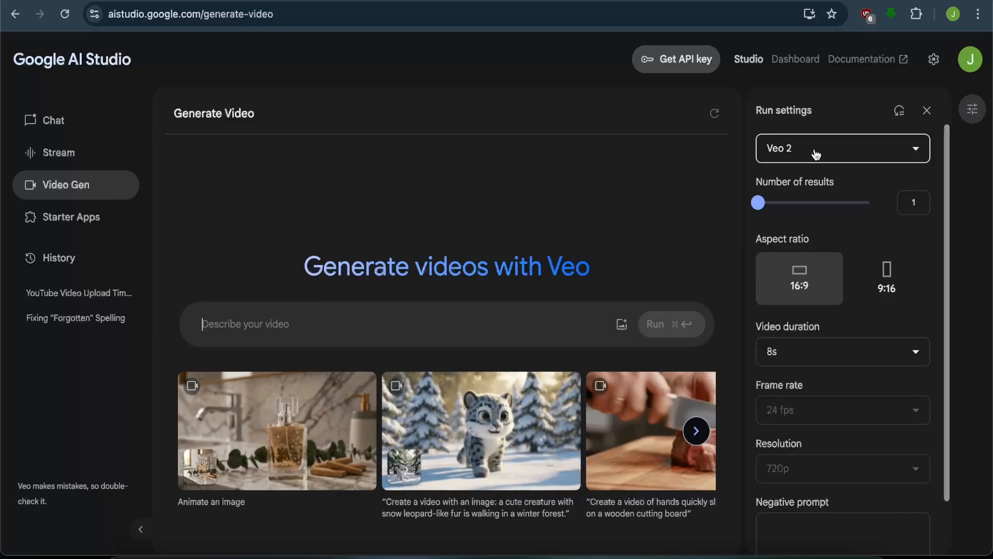
{"action": "mouse_move", "coordinate": [776, 223]}
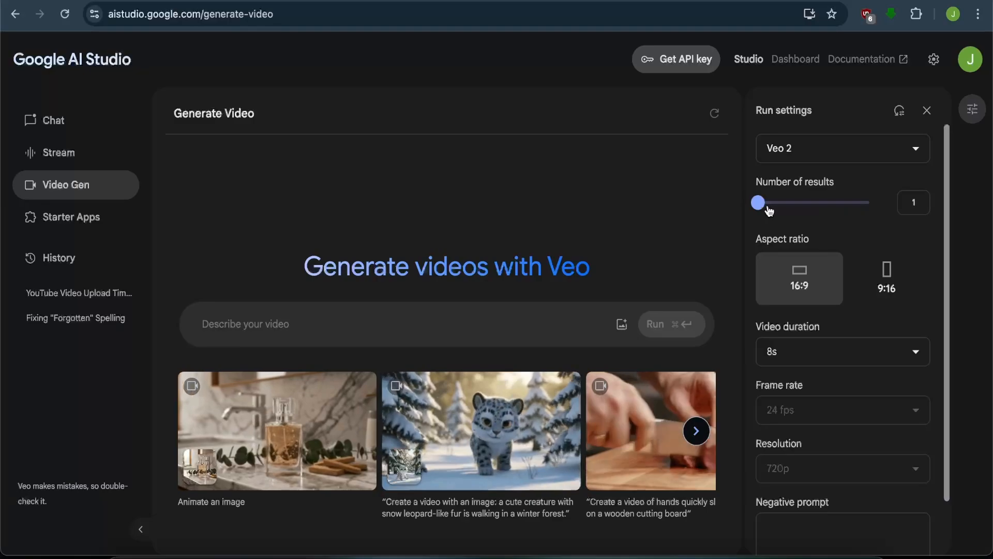
{"action": "left_click_drag", "start_coordinate": [759, 202], "coordinate": [867, 203]}
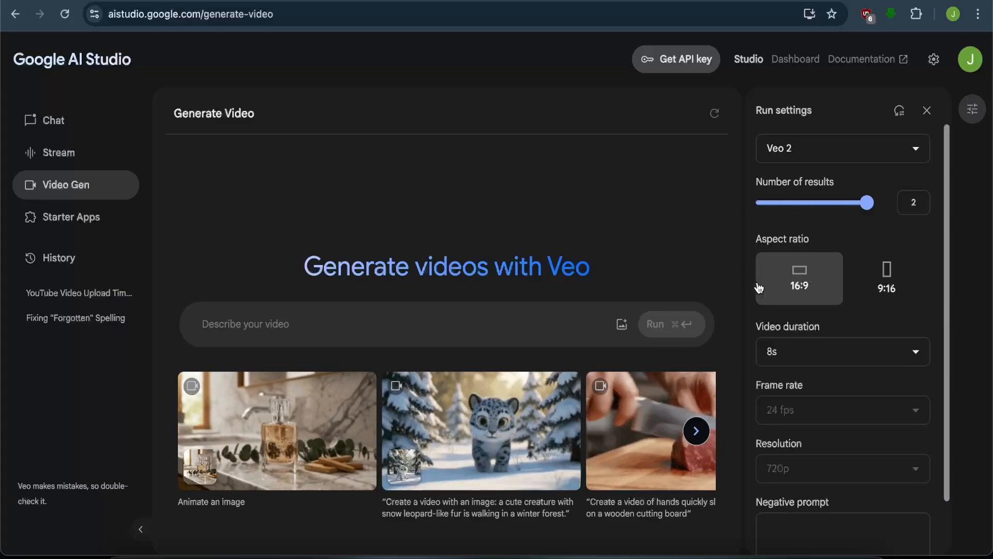
{"action": "scroll", "scroll_direction": "down", "scroll_amount": 3}
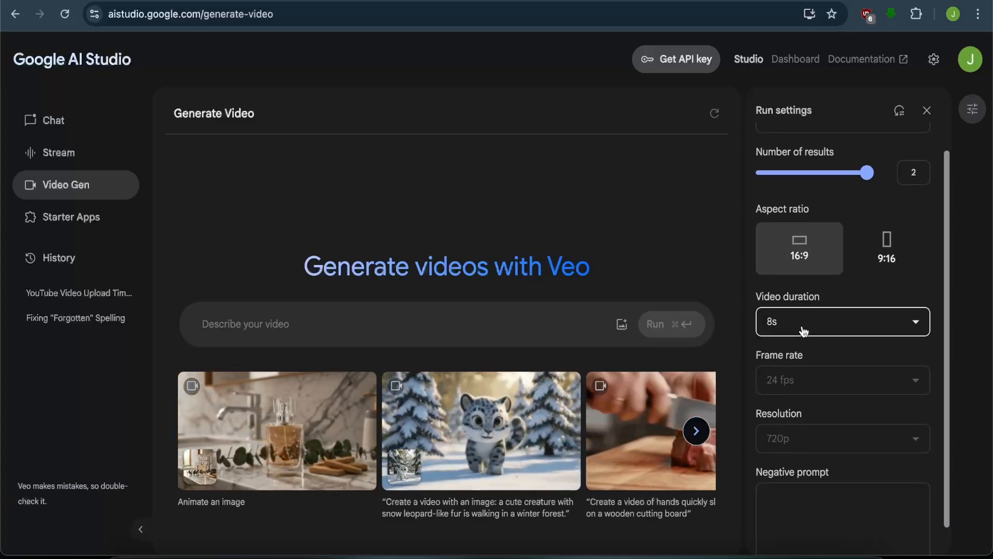
{"action": "left_click", "coordinate": [841, 322]}
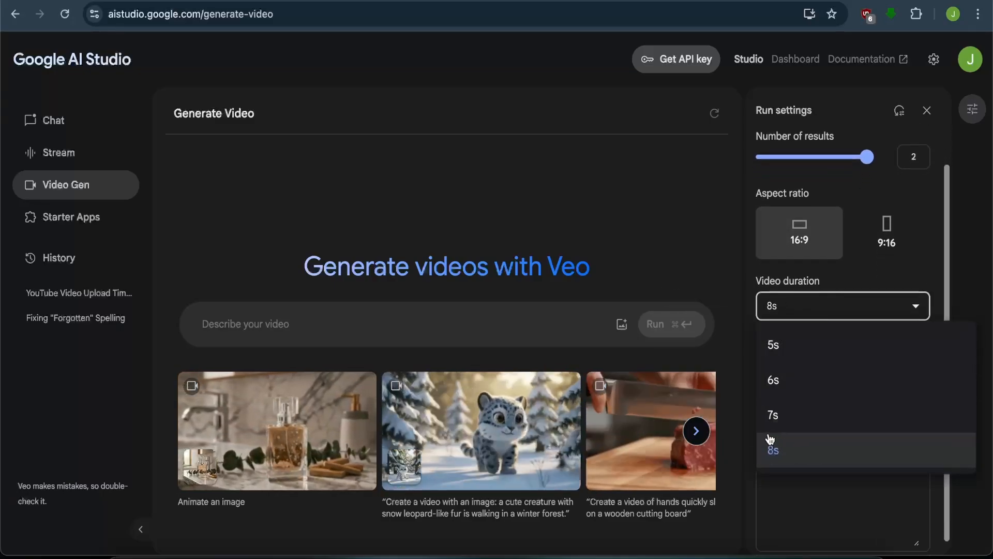
{"action": "left_click", "coordinate": [771, 450]}
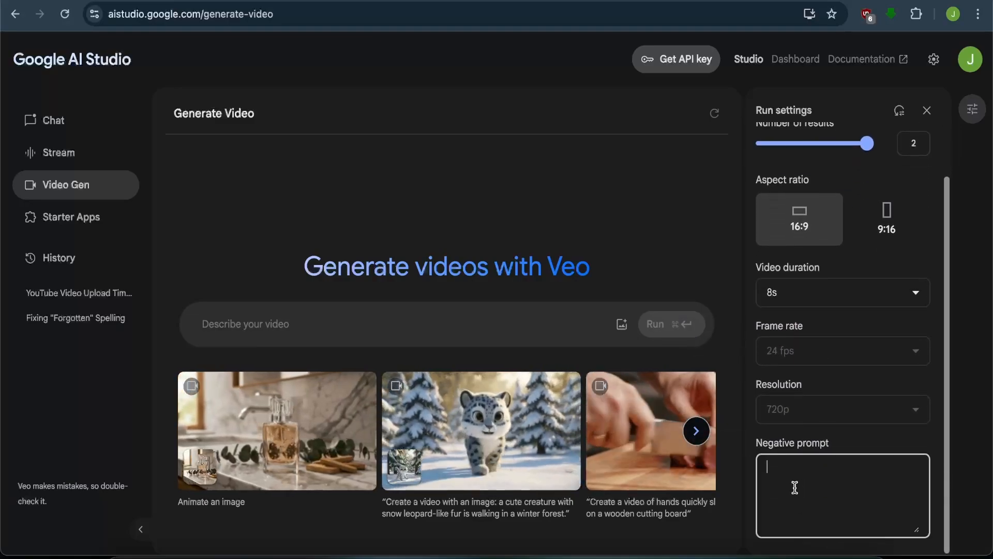
{"action": "mouse_move", "coordinate": [780, 350]}
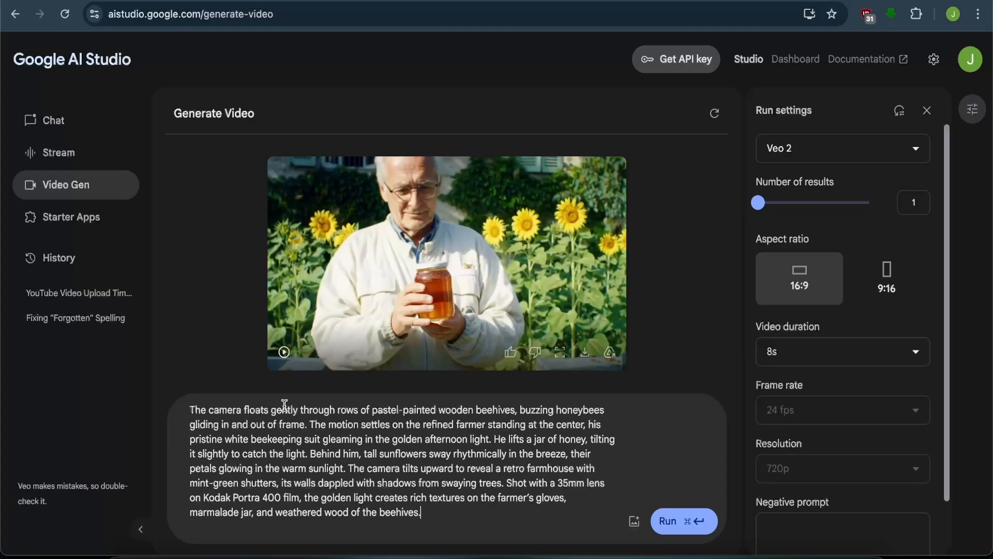
{"action": "mouse_move", "coordinate": [347, 410]}
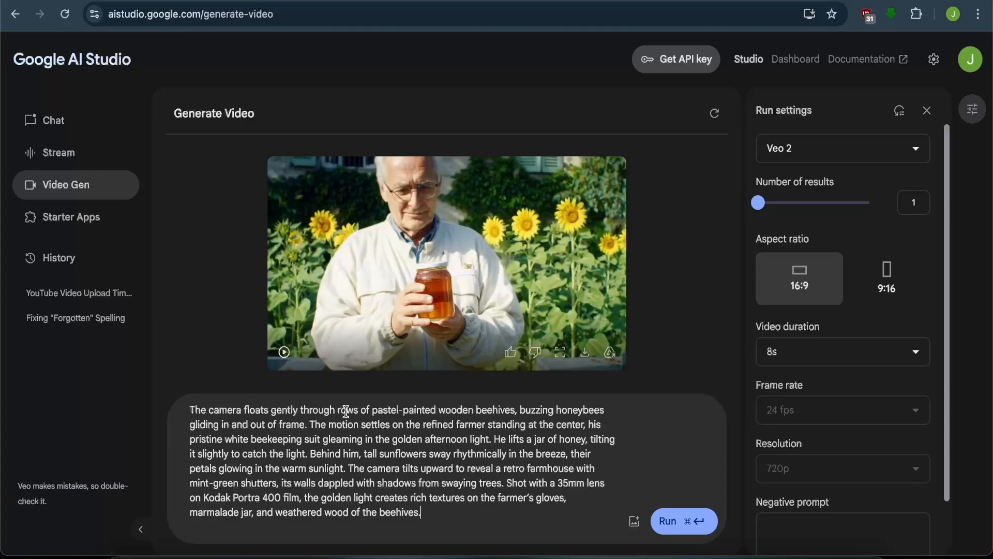
{"action": "mouse_move", "coordinate": [501, 412]}
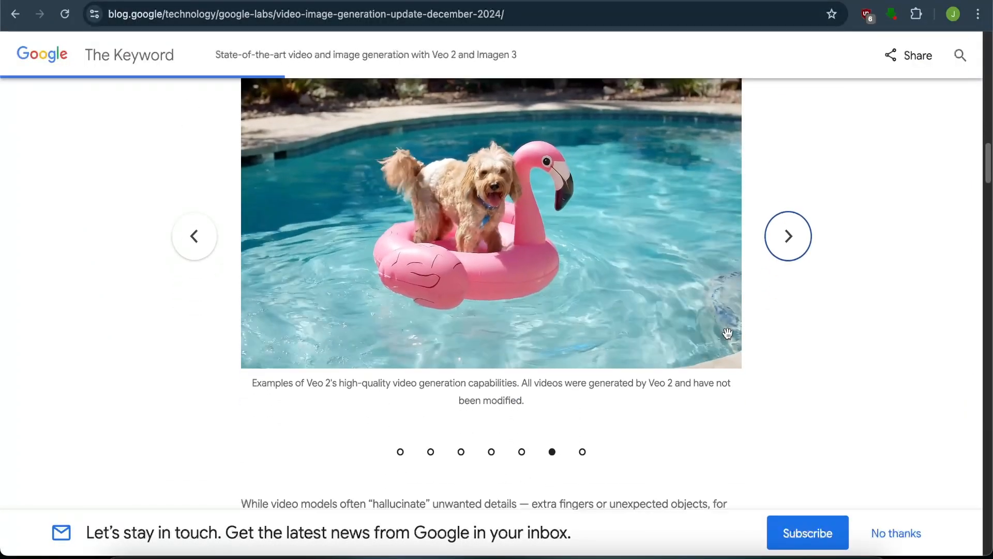
Scroll the blog to the dog on a flamingo float example clip.
{"action": "scroll", "scroll_direction": "down", "scroll_amount": 3}
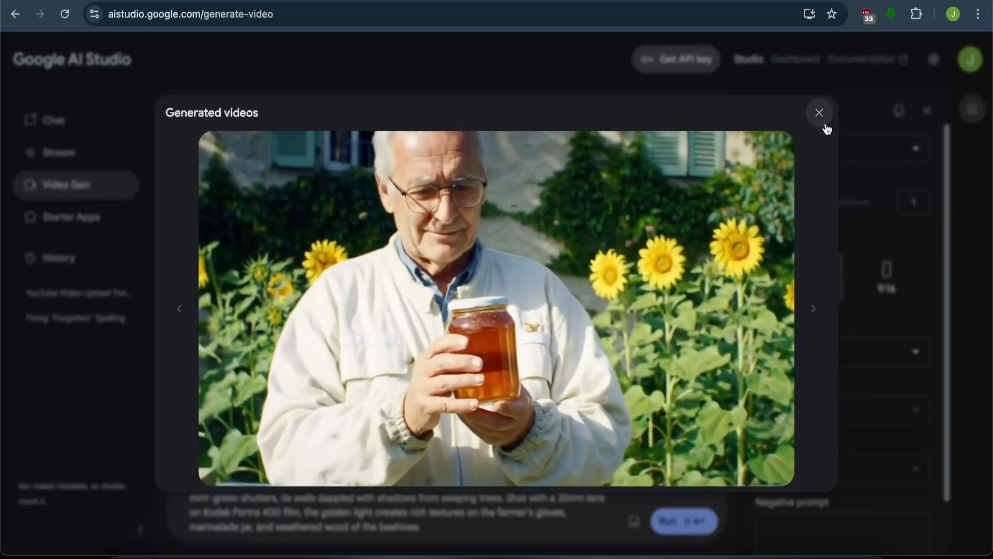
Close the enlarged farmer-with-honey video preview.
{"action": "left_click", "coordinate": [819, 112]}
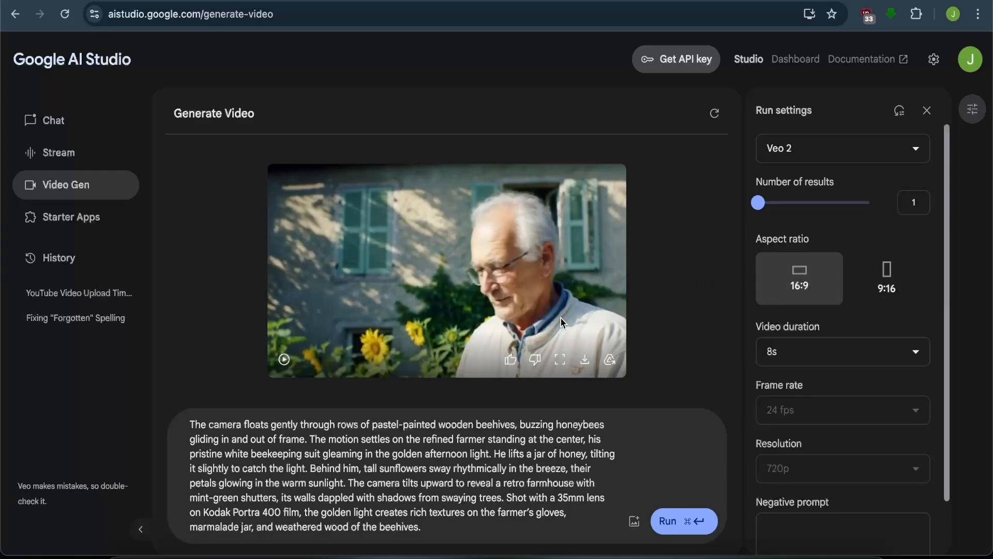
{"action": "mouse_move", "coordinate": [614, 318]}
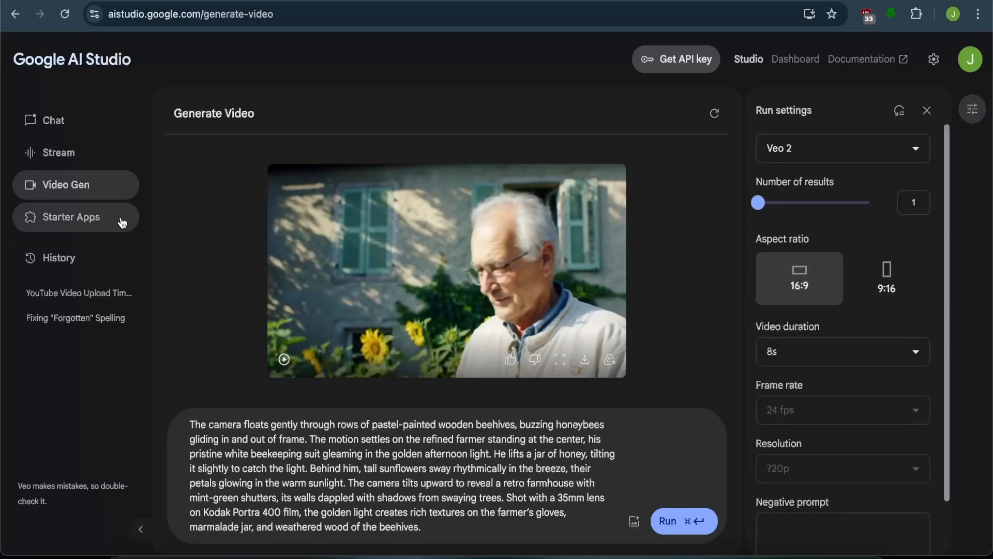
{"action": "mouse_move", "coordinate": [167, 130]}
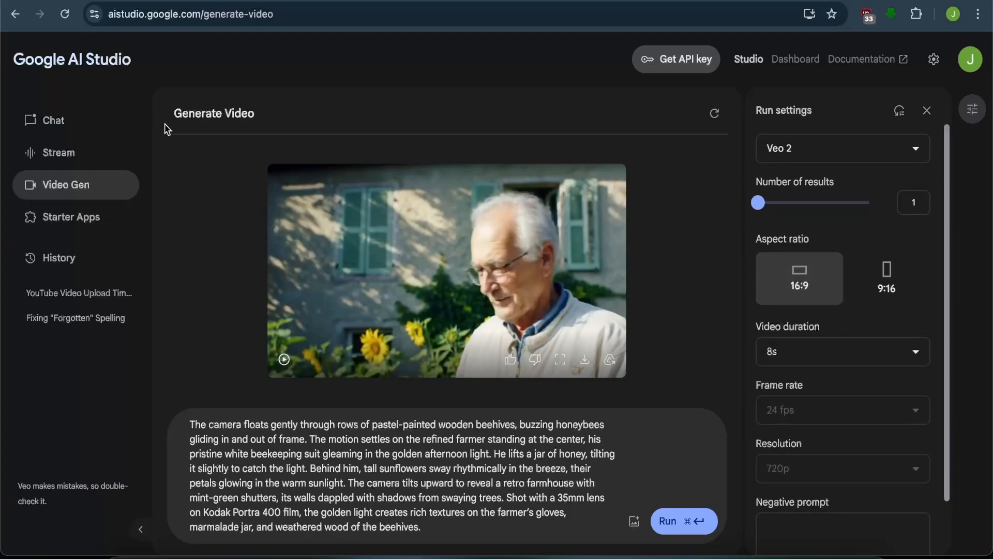
{"action": "mouse_move", "coordinate": [301, 193]}
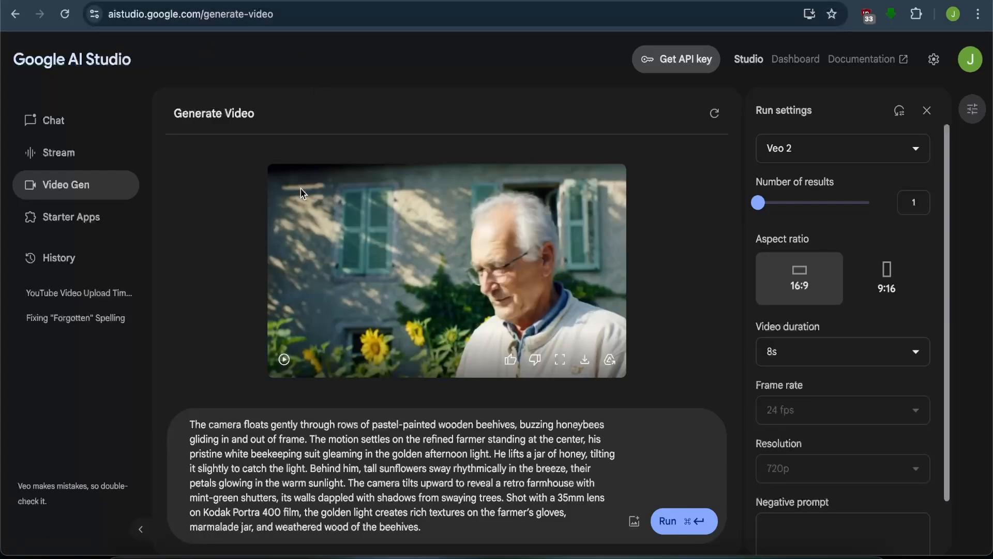
{"action": "mouse_move", "coordinate": [453, 298]}
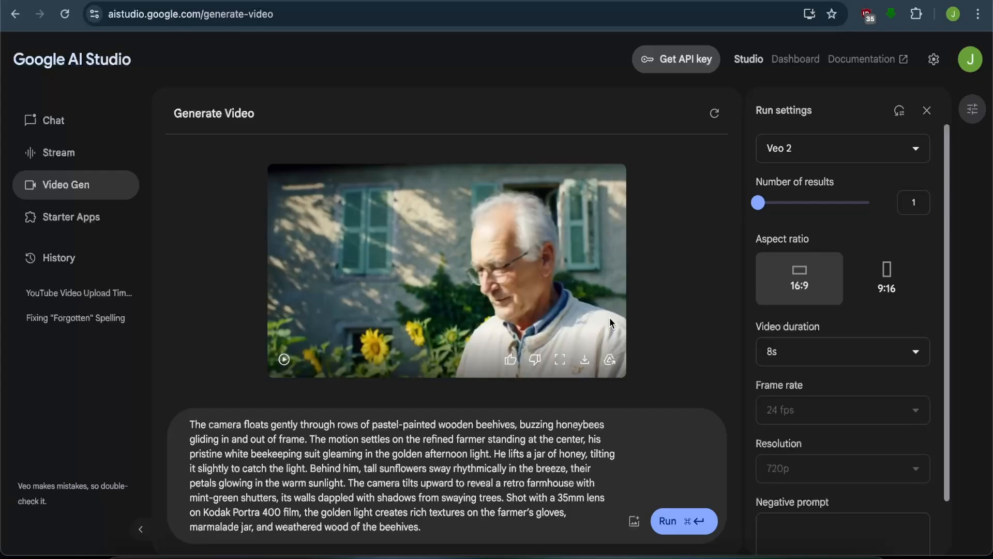
{"action": "mouse_move", "coordinate": [702, 232]}
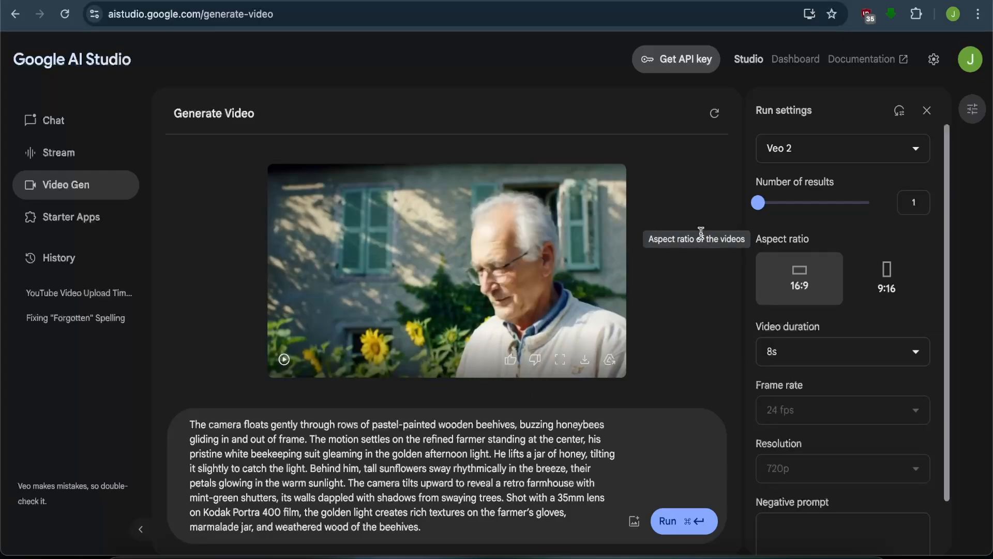
{"action": "mouse_move", "coordinate": [456, 218]}
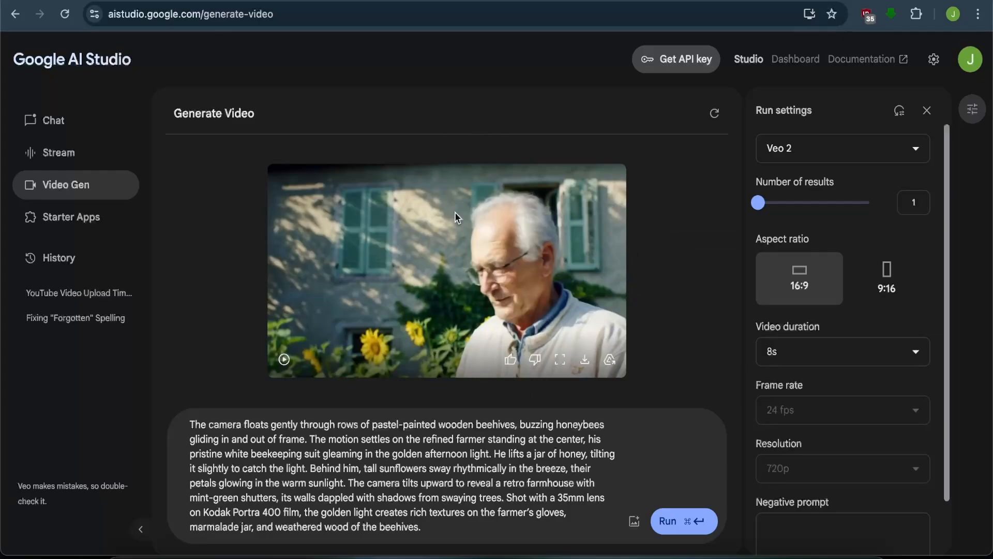